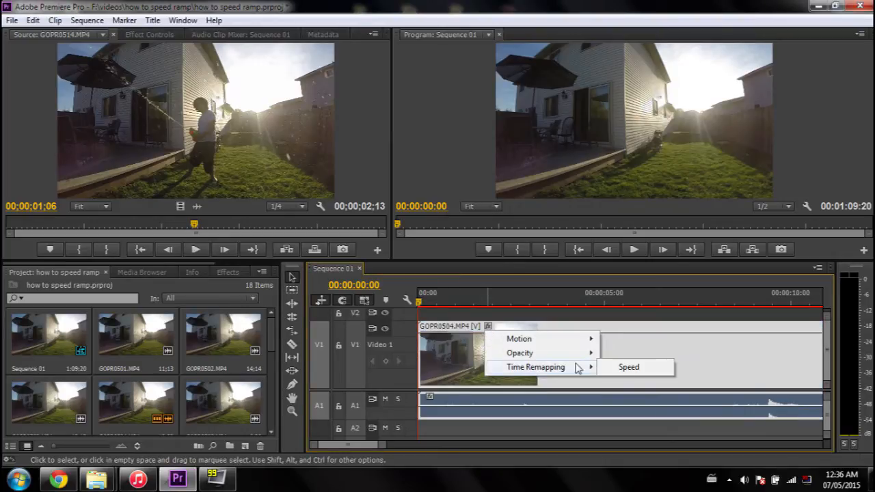
Switch on the Time Remapping speed display for the GoPro clip.
click(629, 366)
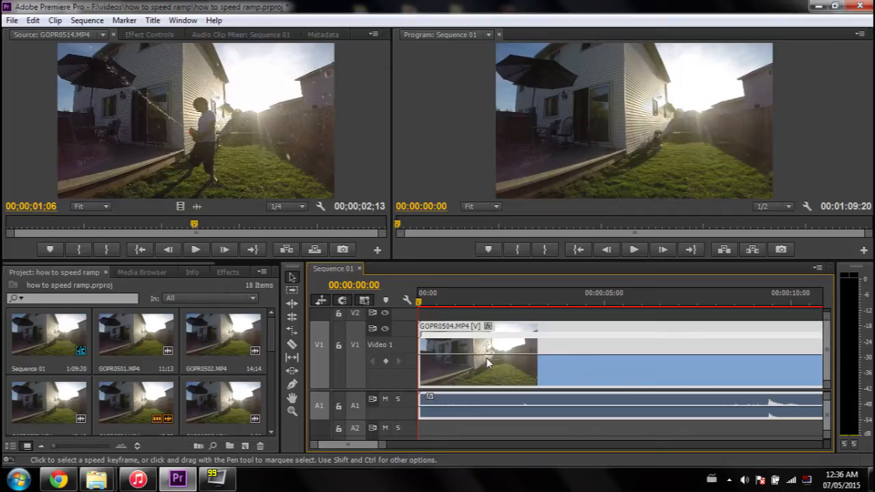
mouse_move(487, 362)
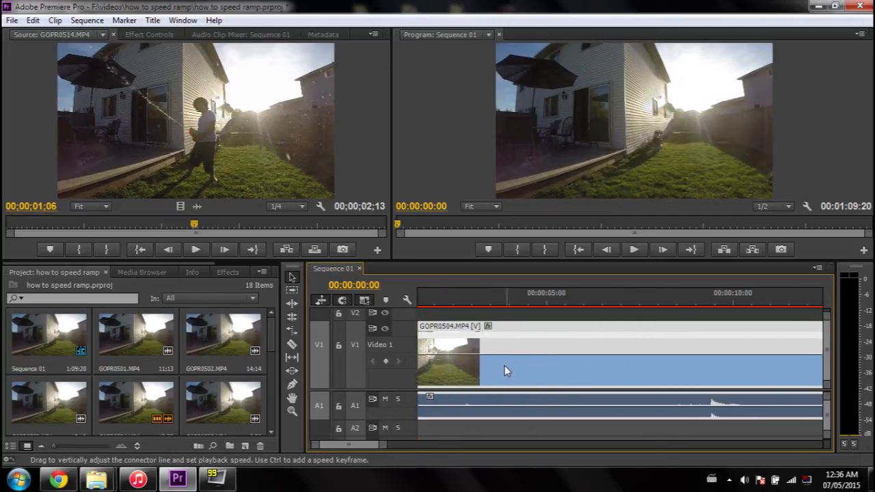
Add two speed keyframes and slow the stretch between them to about 52%.
click(547, 302)
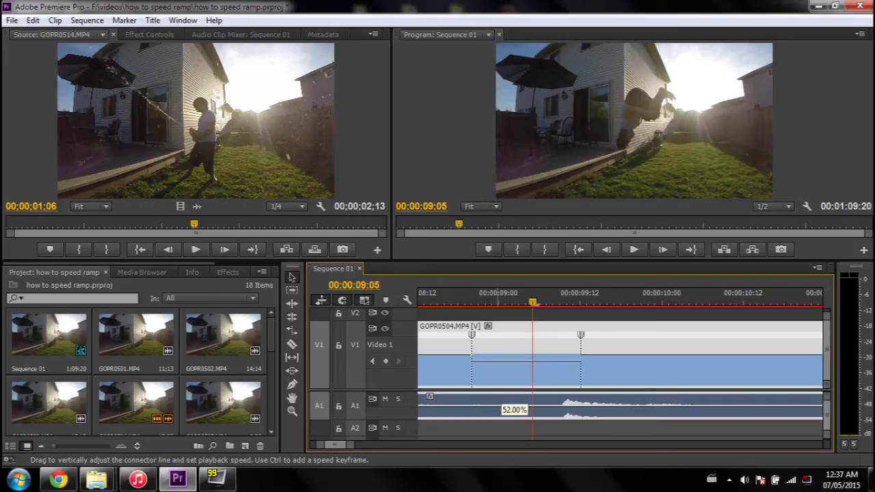
drag(581, 335, 728, 335)
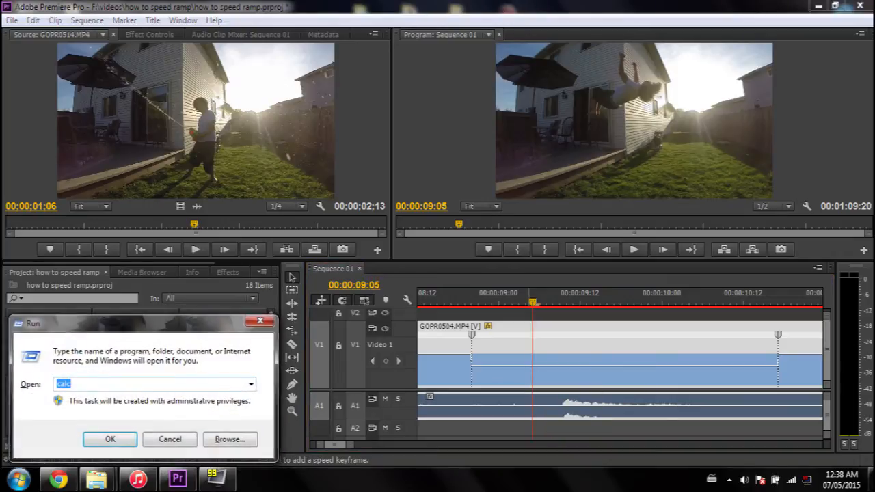
Launch Calculator and work out 120 × 0.5 = 60, then the follow-up value 19.6.
click(110, 439)
text(120 *)
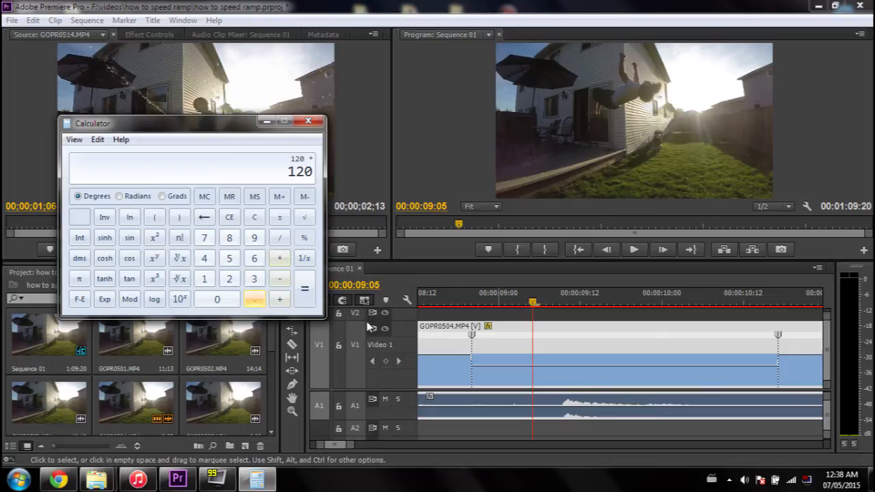
mouse_move(257, 304)
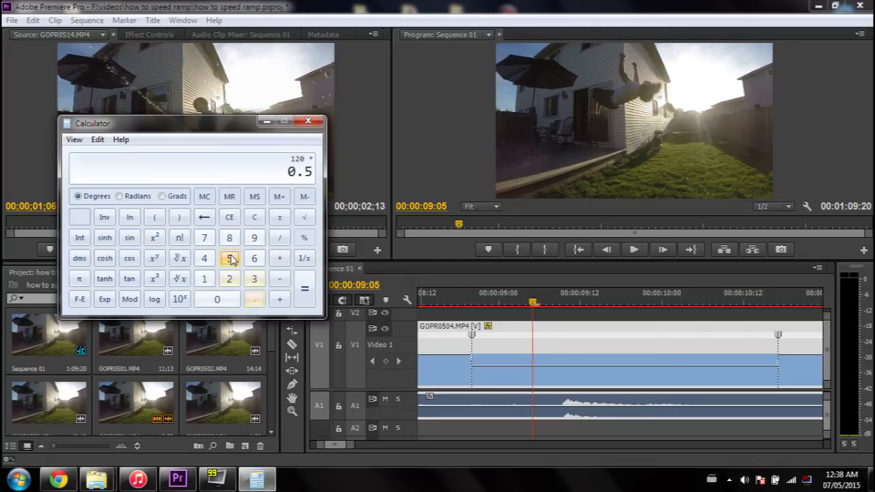
click(304, 288)
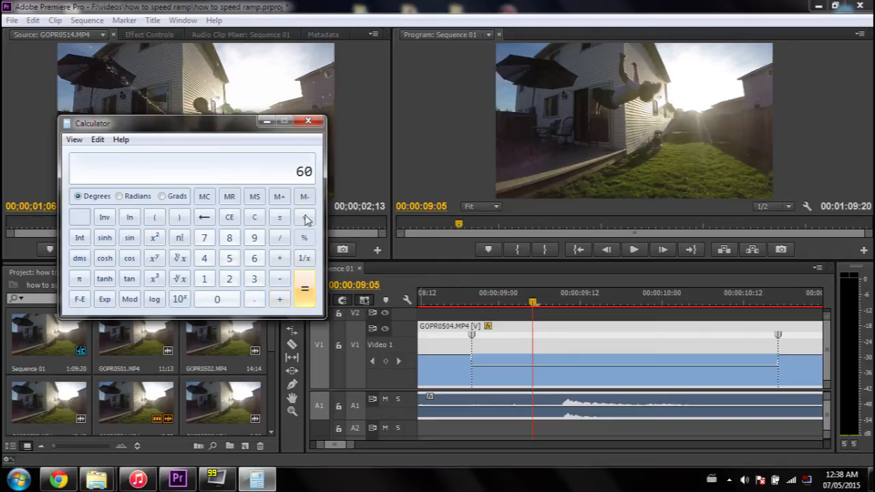
click(230, 216)
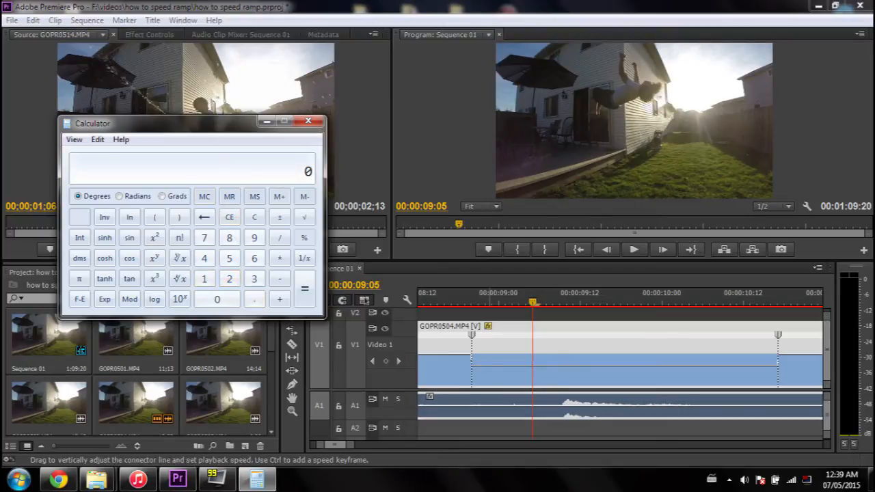
click(307, 120)
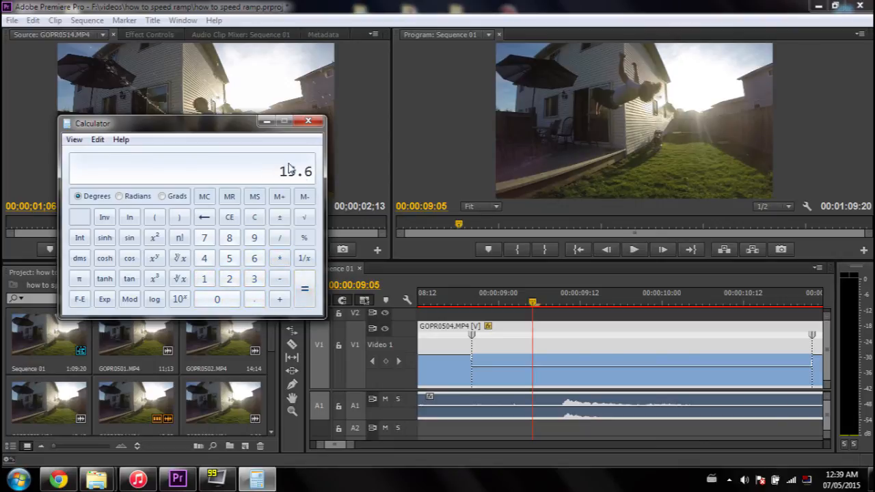
Return to the timeline and split a speed keyframe into a gradual ramp.
click(309, 121)
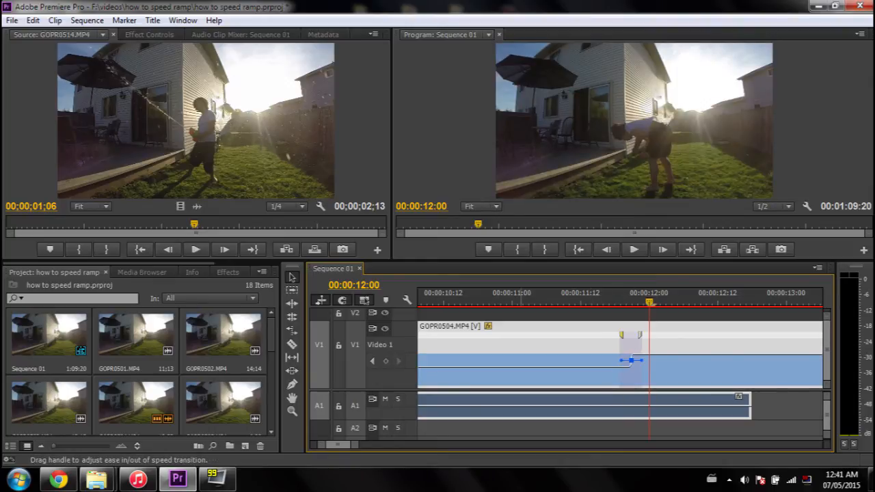
drag(634, 361, 629, 367)
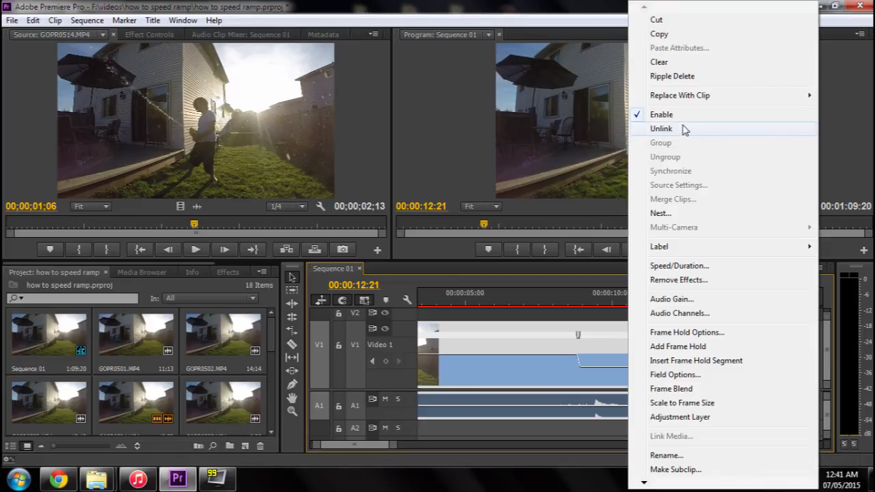
Unlink the GoPro clip's audio and move the playhead to just before the slowdown.
click(662, 129)
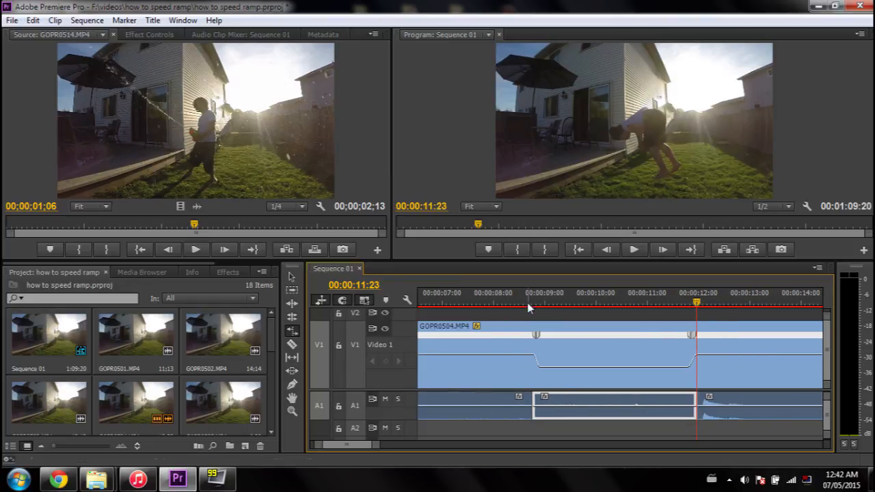
click(530, 302)
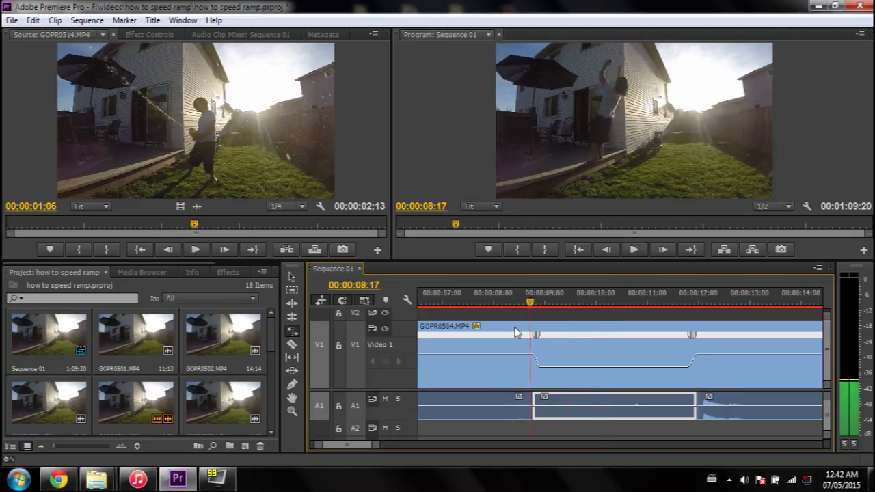